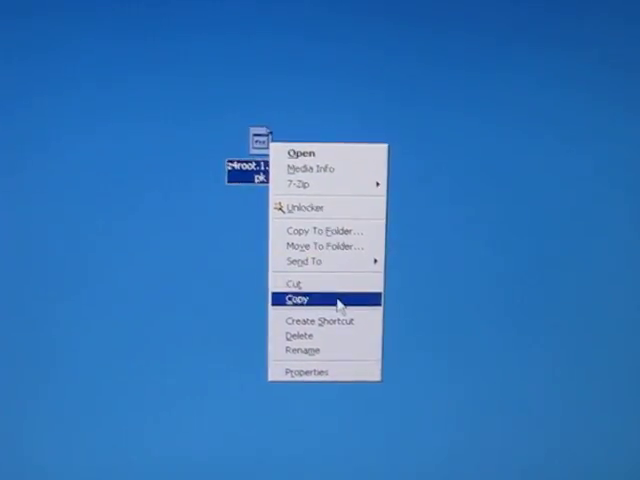
- Copy z4root.1.1.0.apk from the desktop and open the download folder on Removable Disk (M:)
{"action": "left_click", "coordinate": [297, 299]}
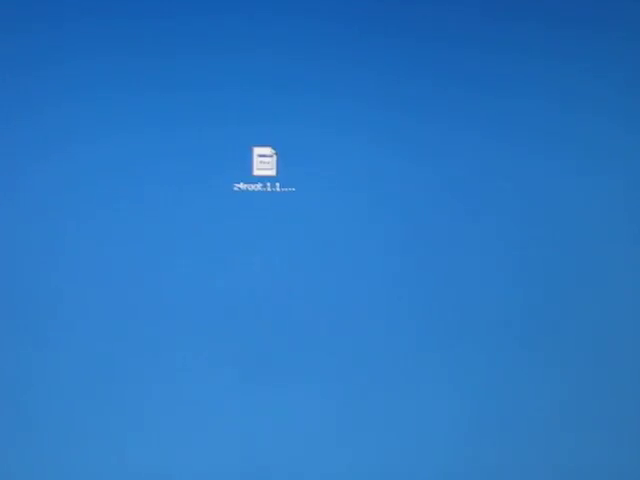
{"action": "double_click", "coordinate": [262, 155]}
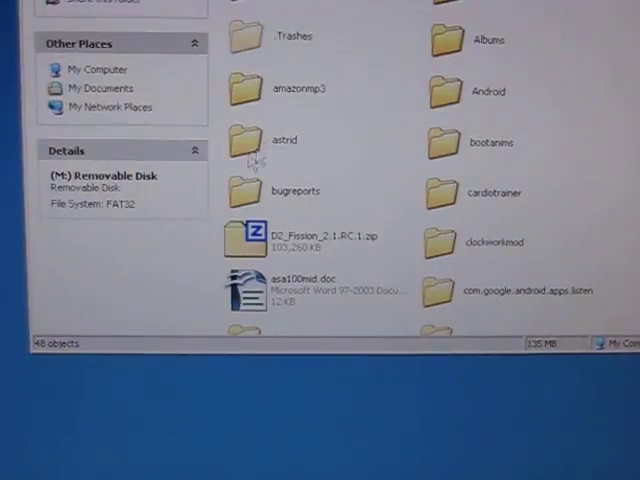
{"action": "scroll", "scroll_direction": "down", "scroll_amount": 3}
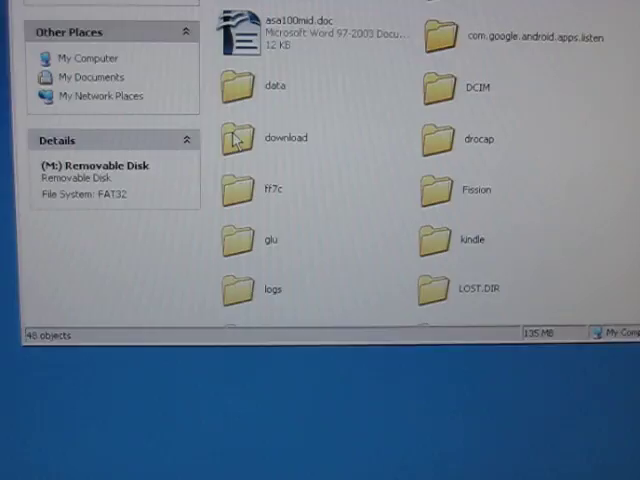
{"action": "double_click", "coordinate": [240, 137]}
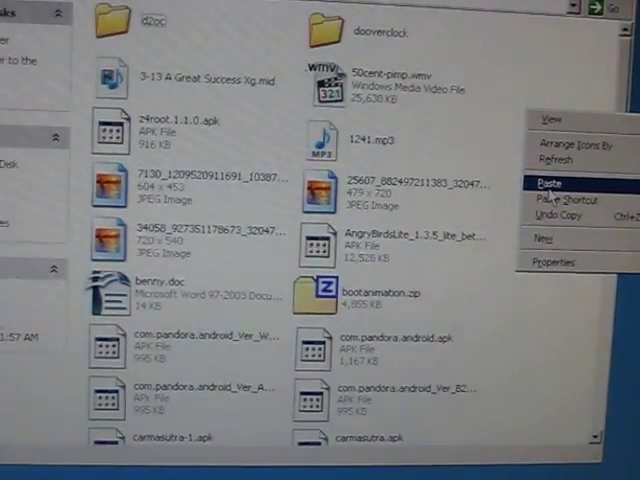
- Paste z4root.1.1.0.apk into the download folder, confirming replacement of the existing file
{"action": "left_click", "coordinate": [549, 183]}
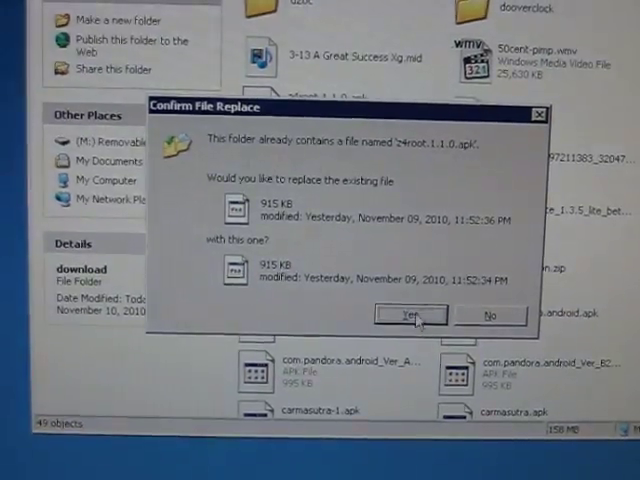
{"action": "left_click", "coordinate": [410, 316]}
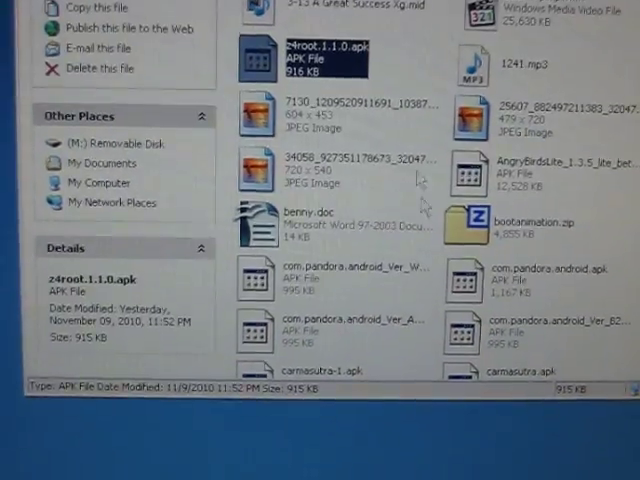